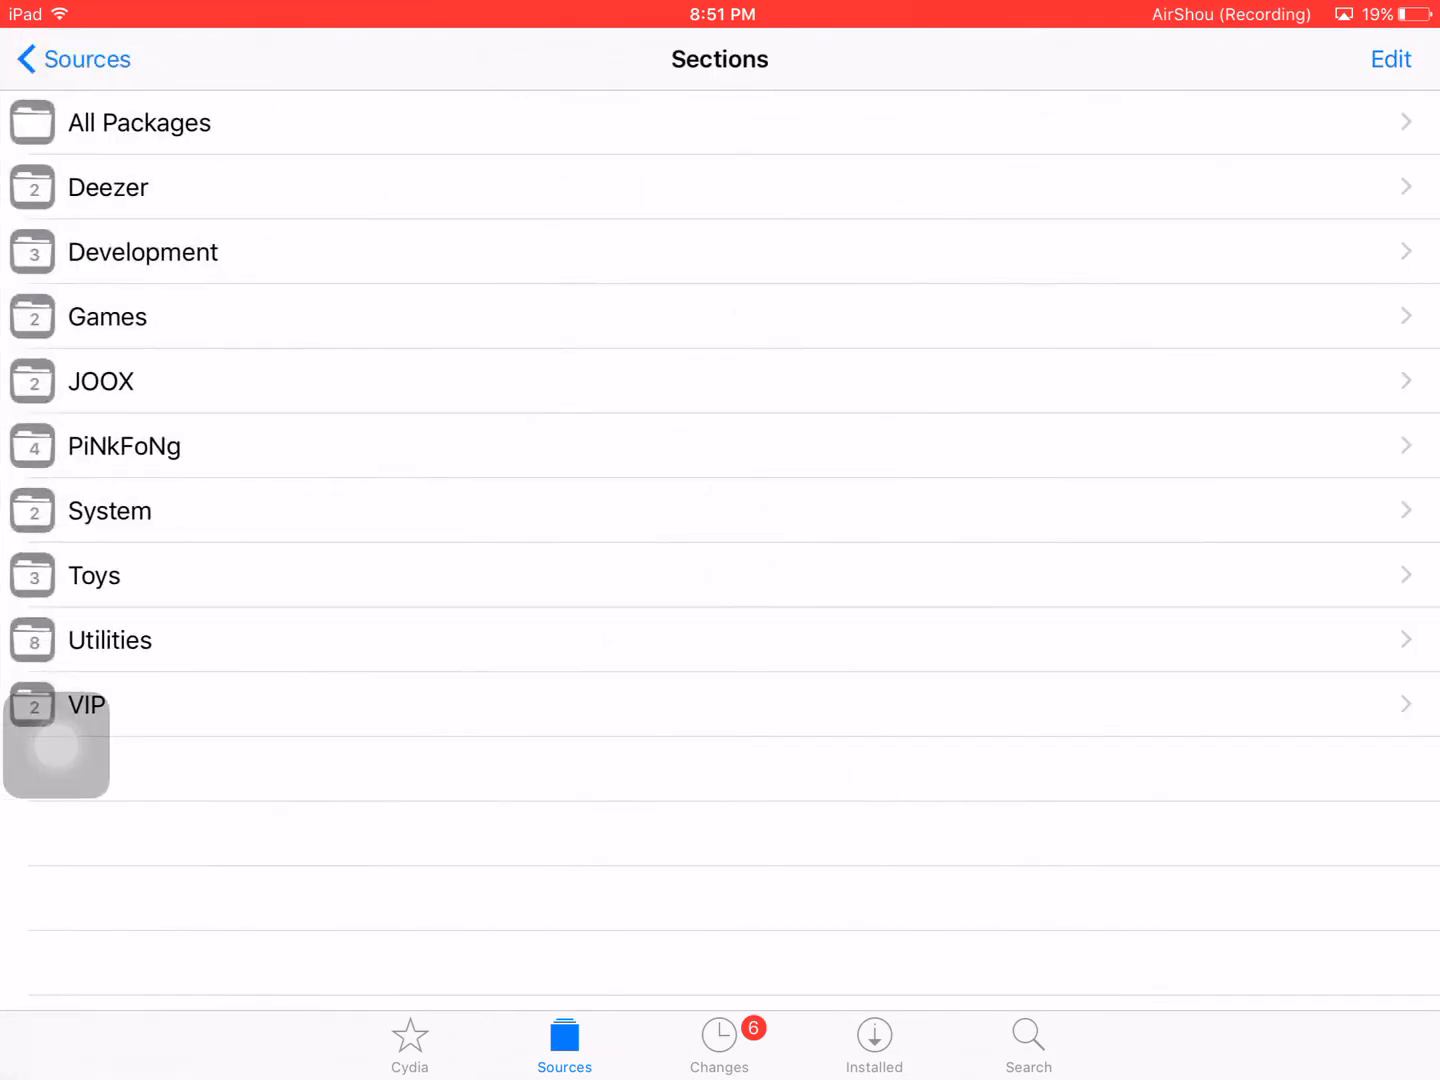
# Leave Cydia and open the Utilities folder on the last home screen page.
pyautogui.click(140, 122)
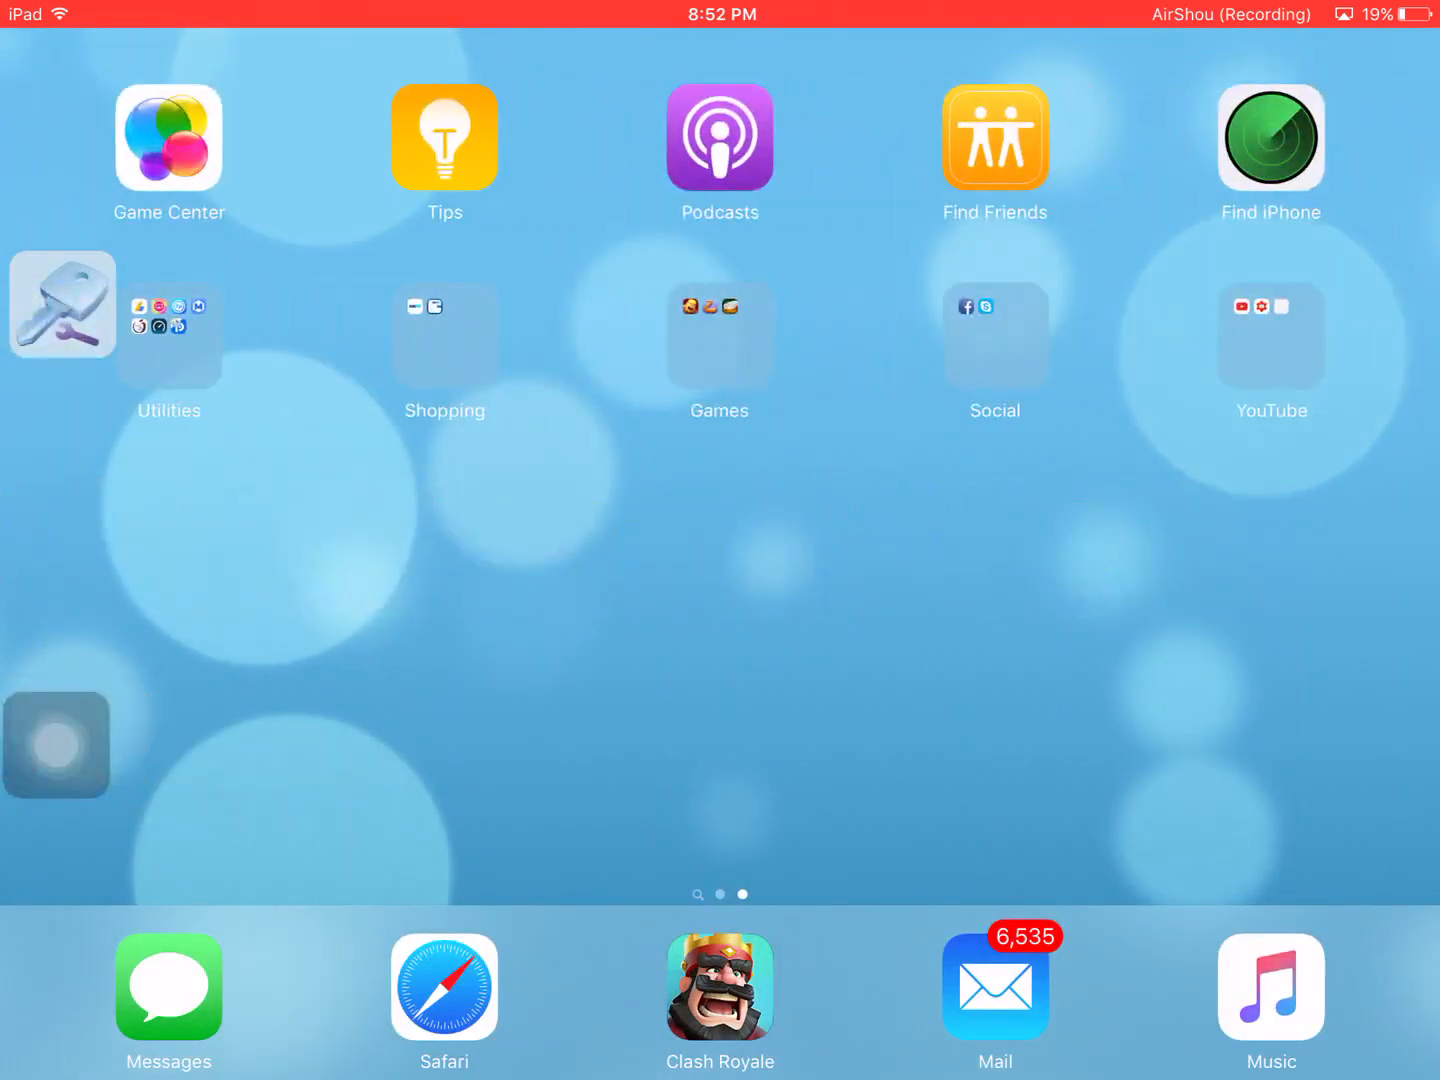
pyautogui.click(168, 334)
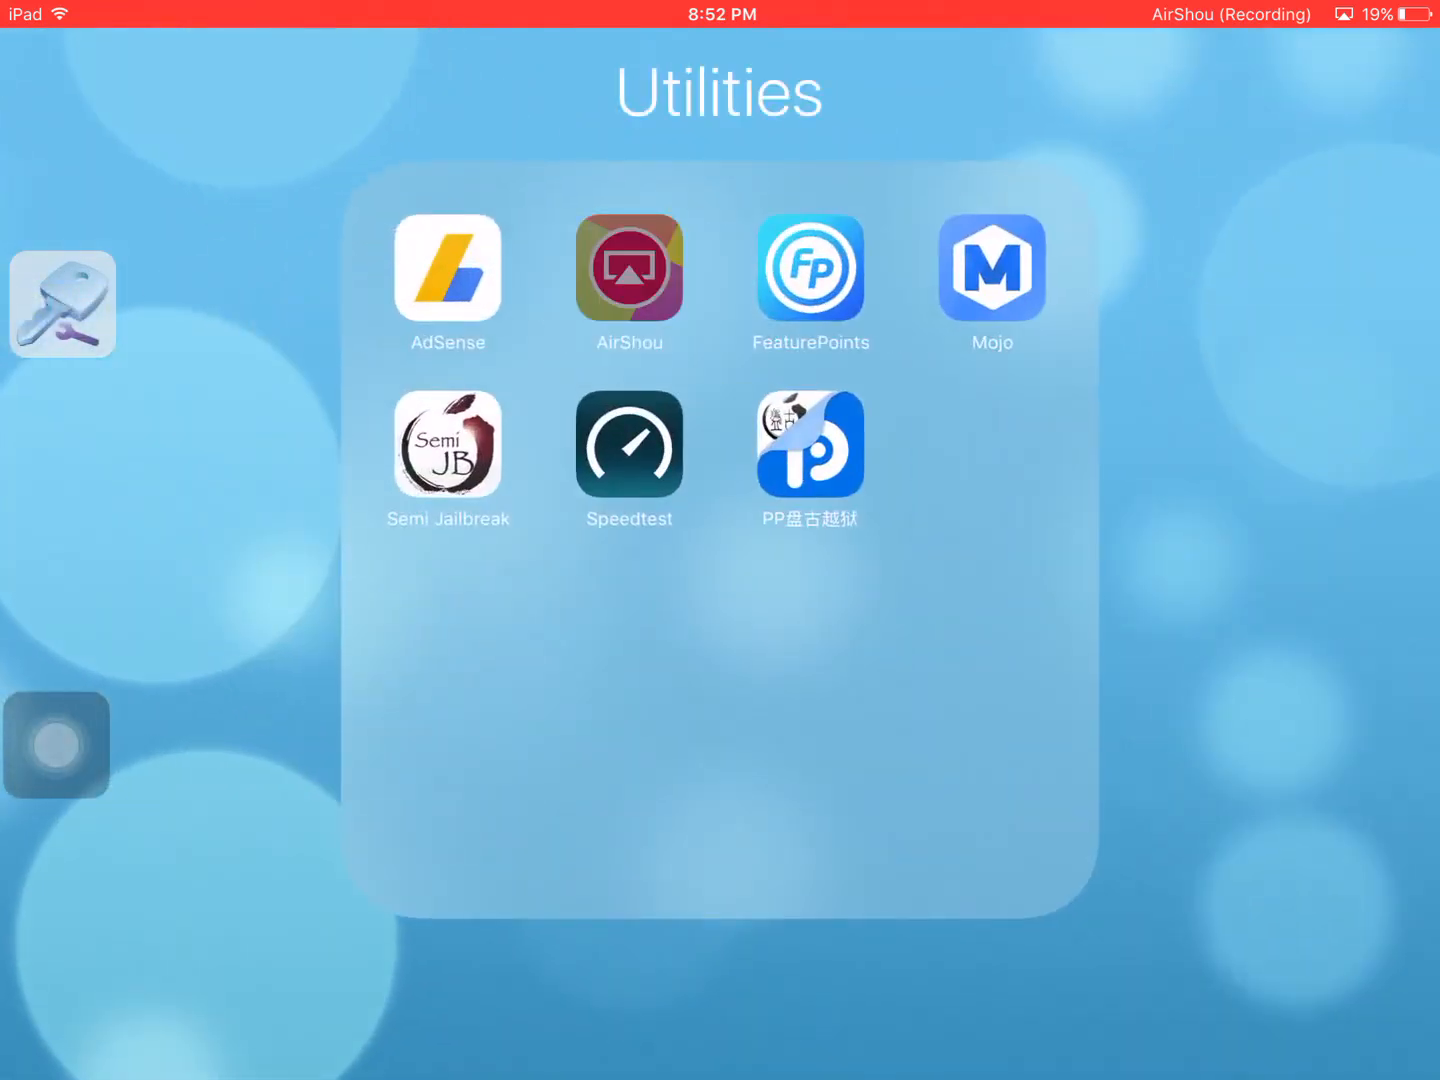